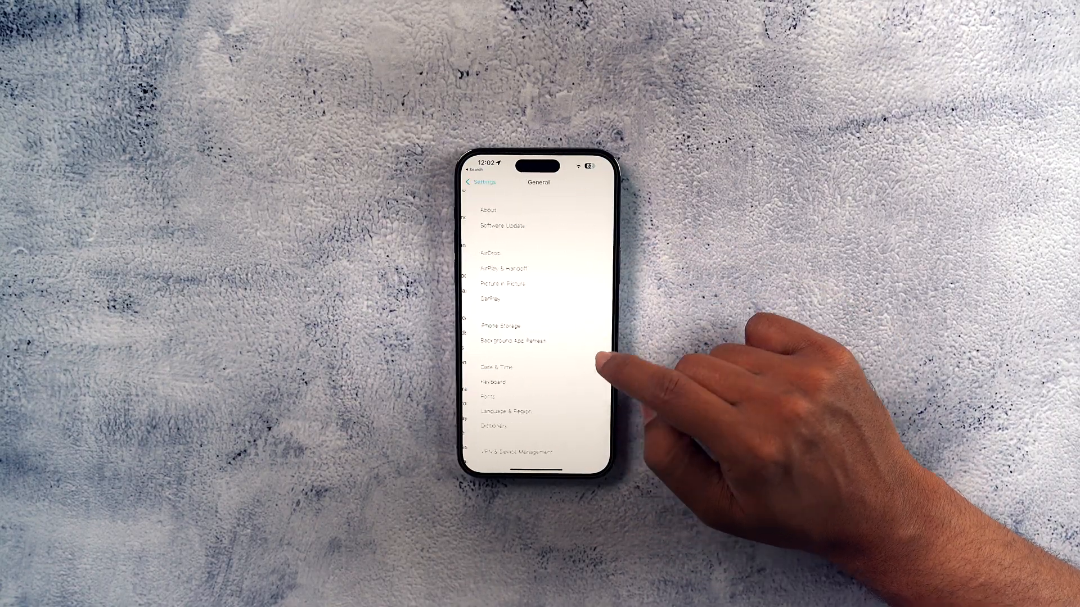
click(492, 382)
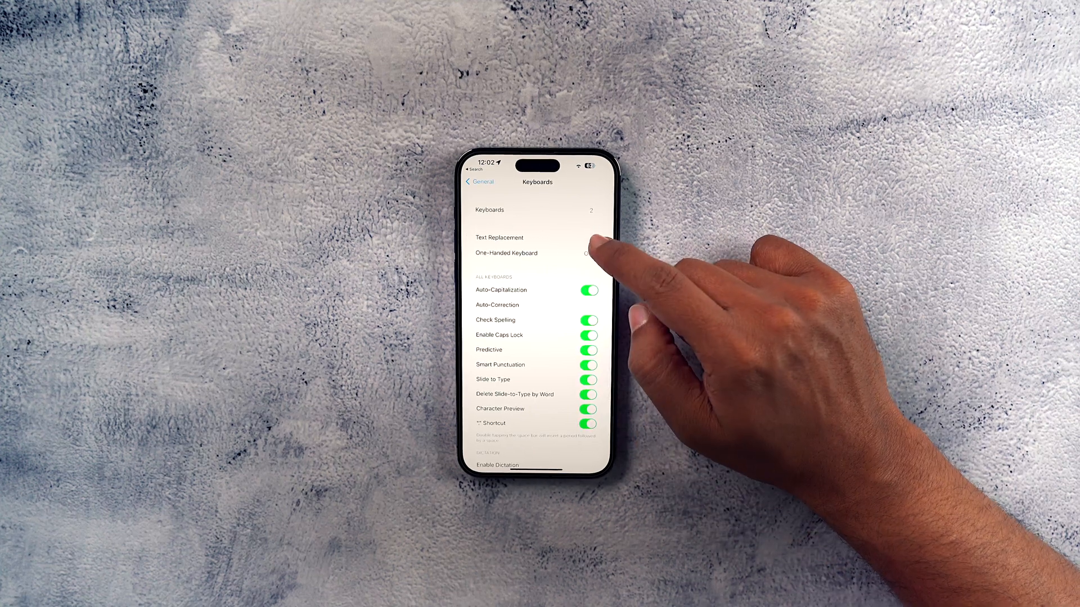
click(500, 237)
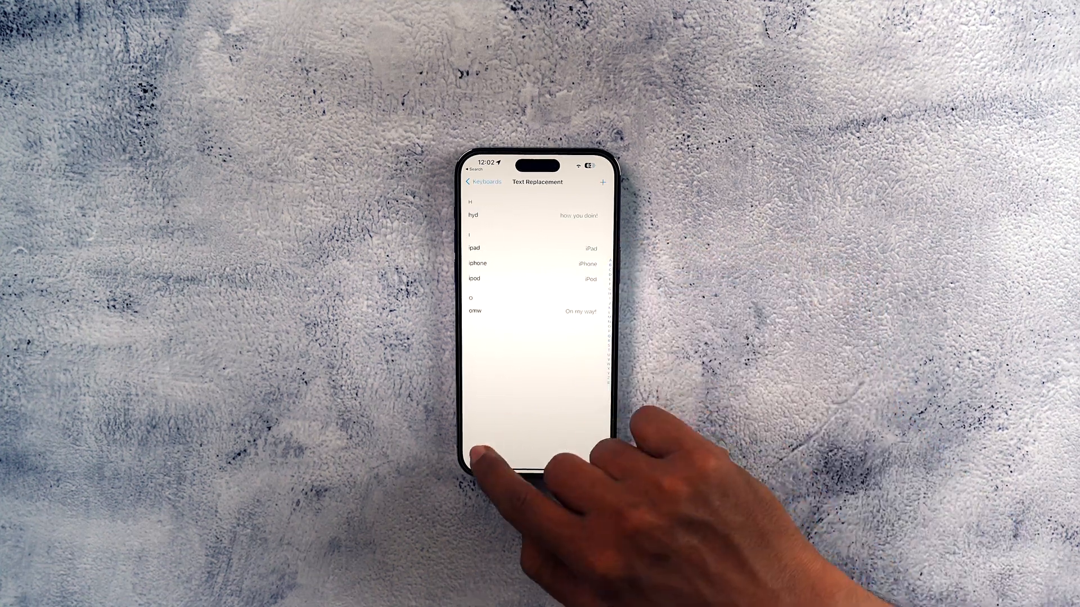
click(601, 182)
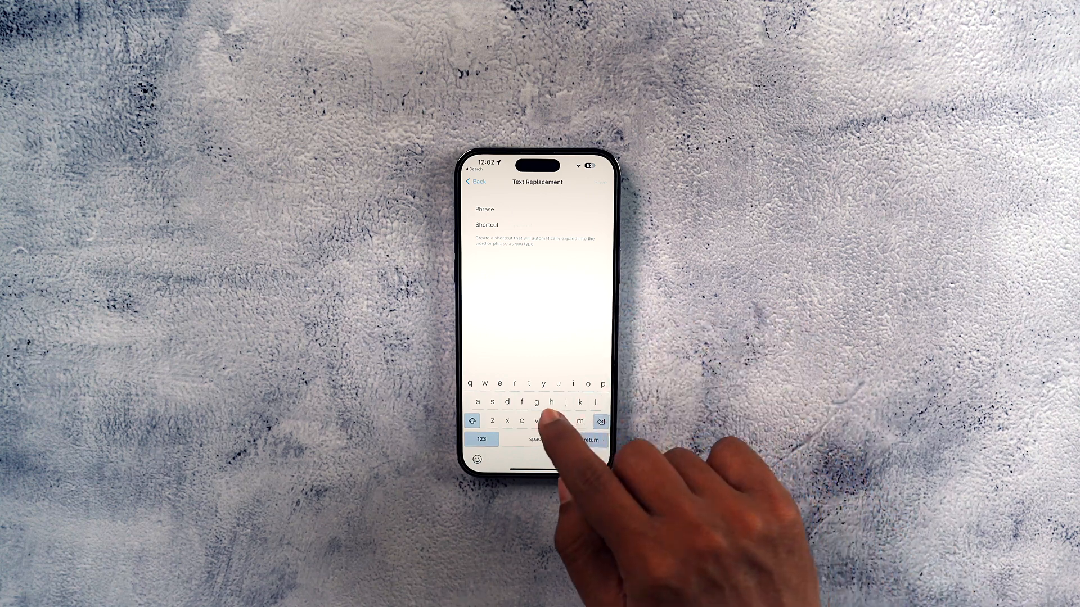
text(1234567890)
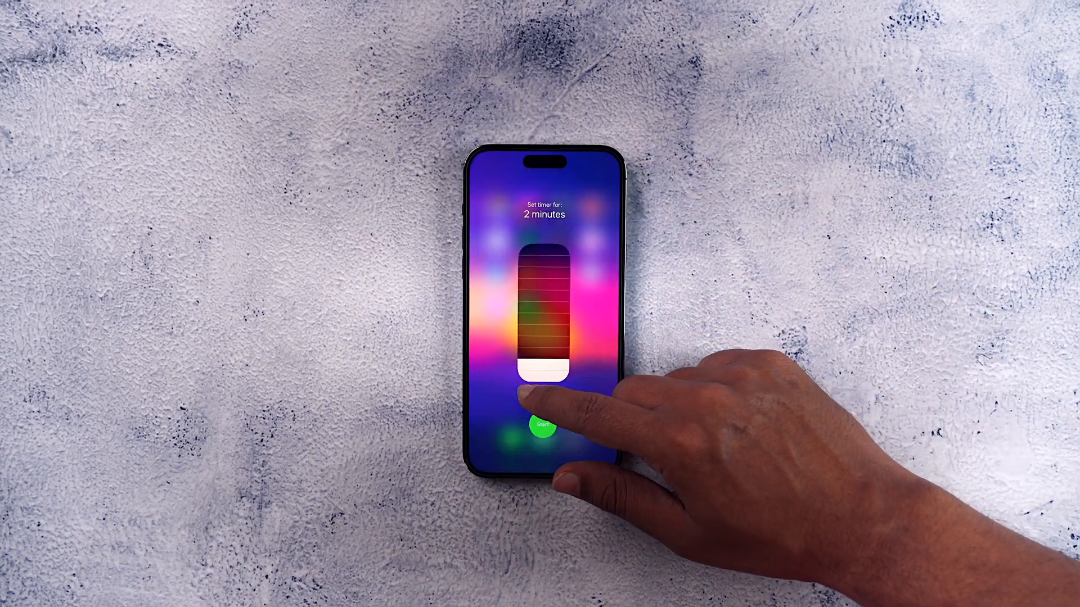
- Drag the Control Center Timer slider to change the timer duration
drag(543, 400, 543, 275)
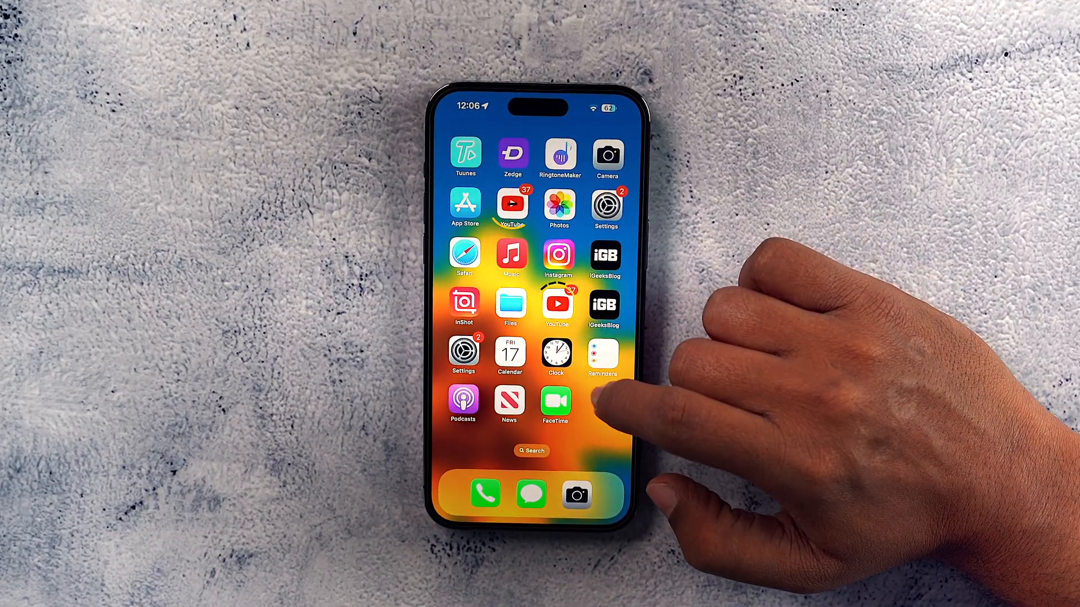
- Turn off Instagram's notification Badges, then go back to the main Settings page
click(606, 210)
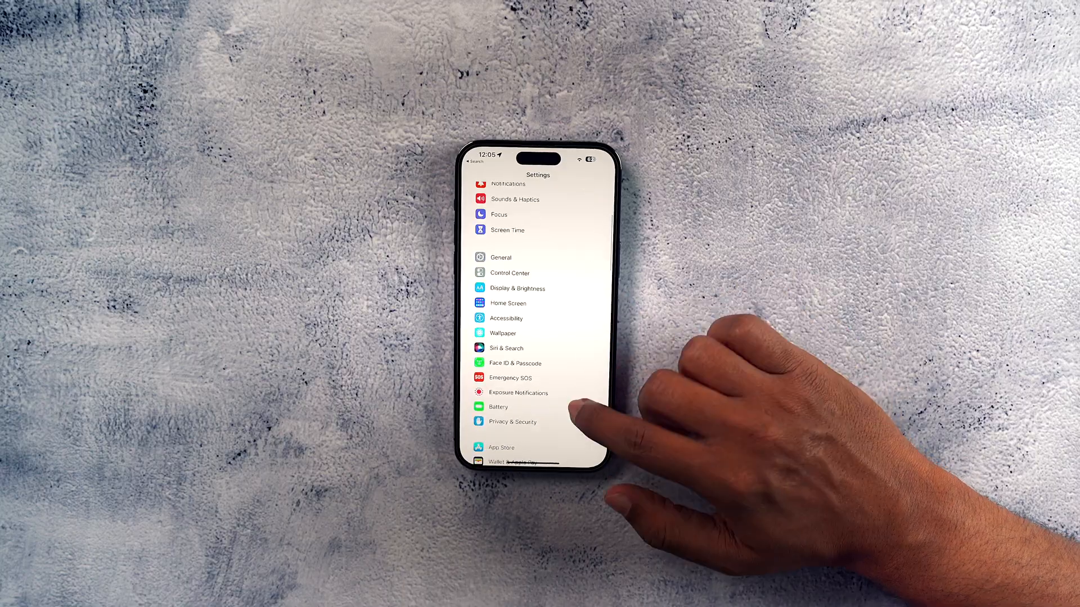
scroll(down, 3)
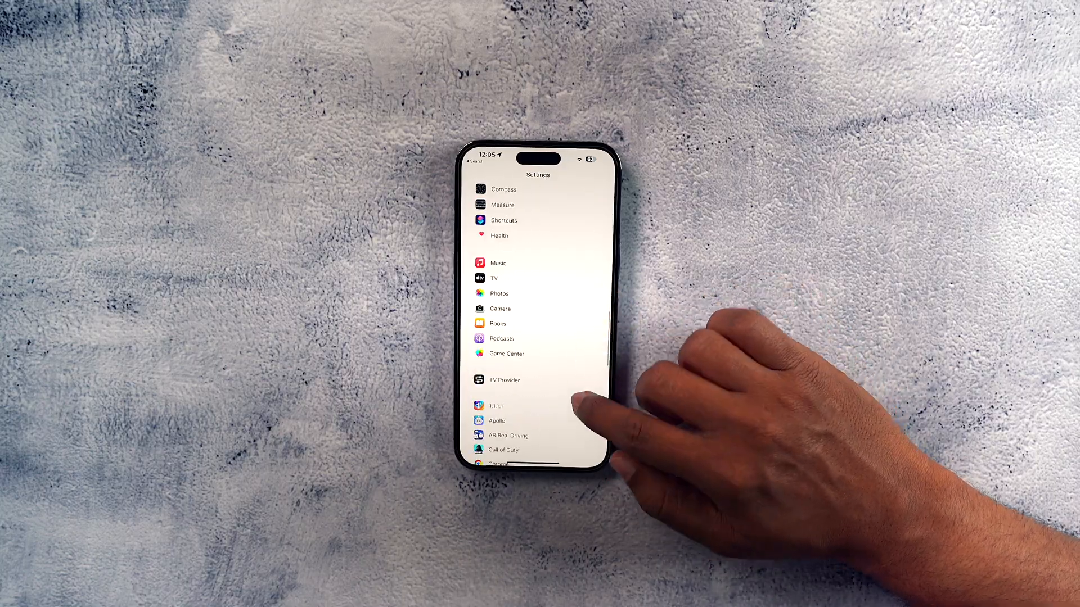
click(538, 413)
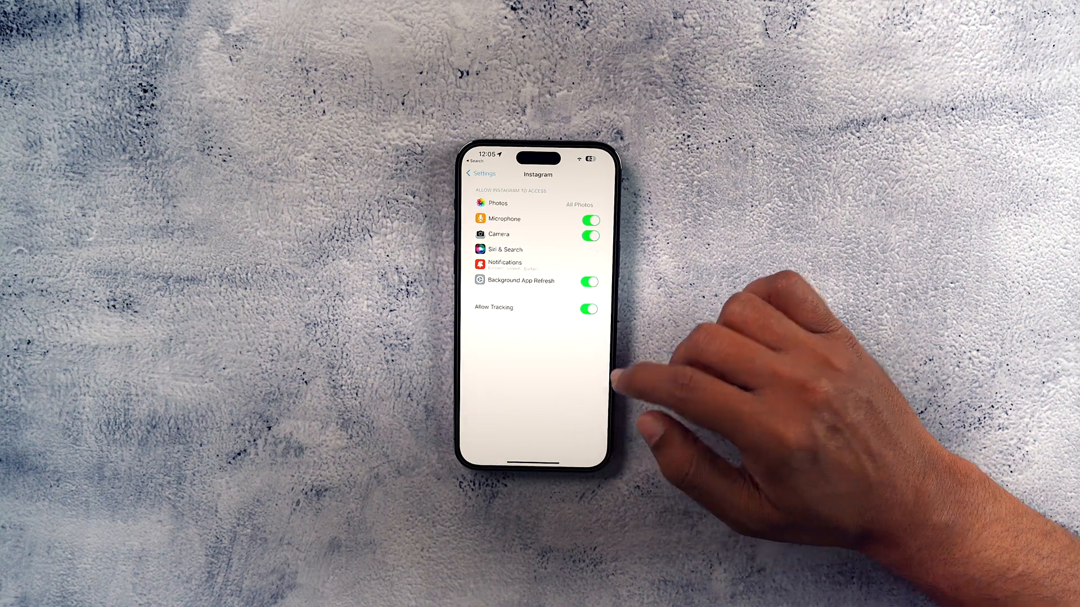
click(504, 263)
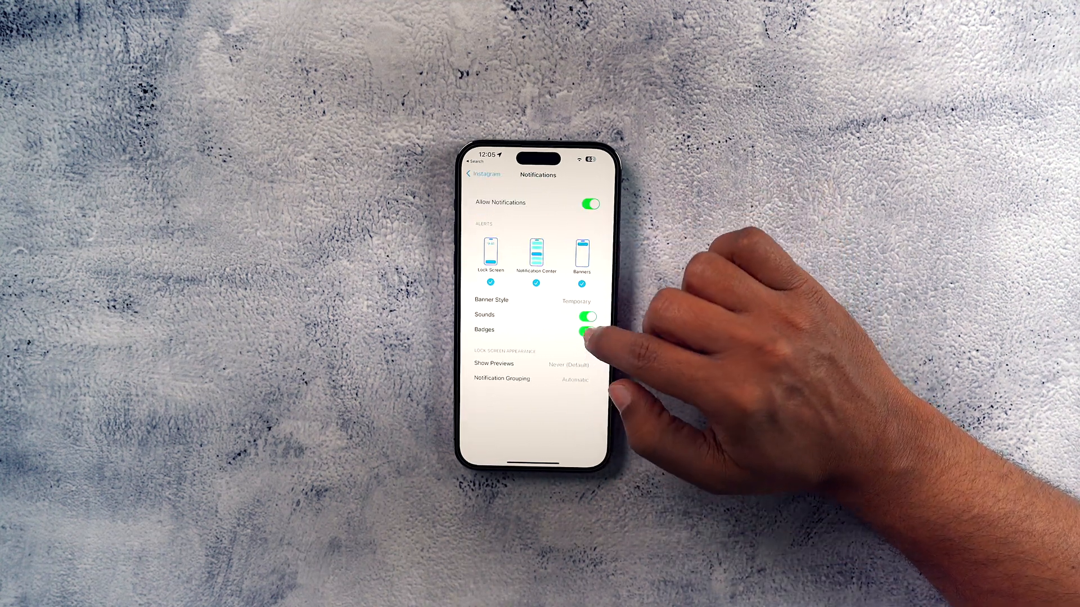
click(585, 329)
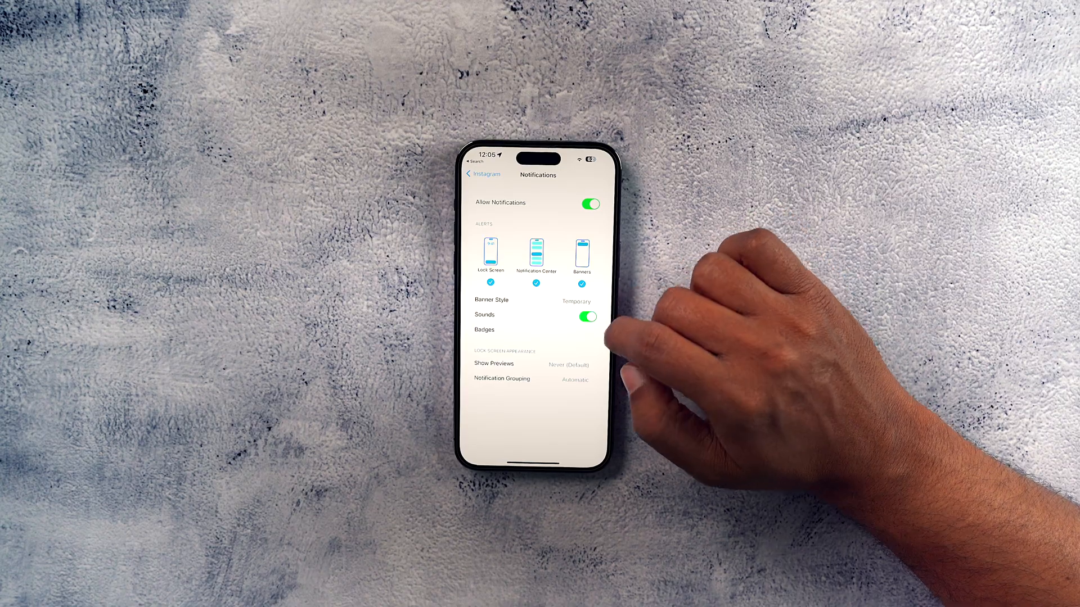
click(482, 174)
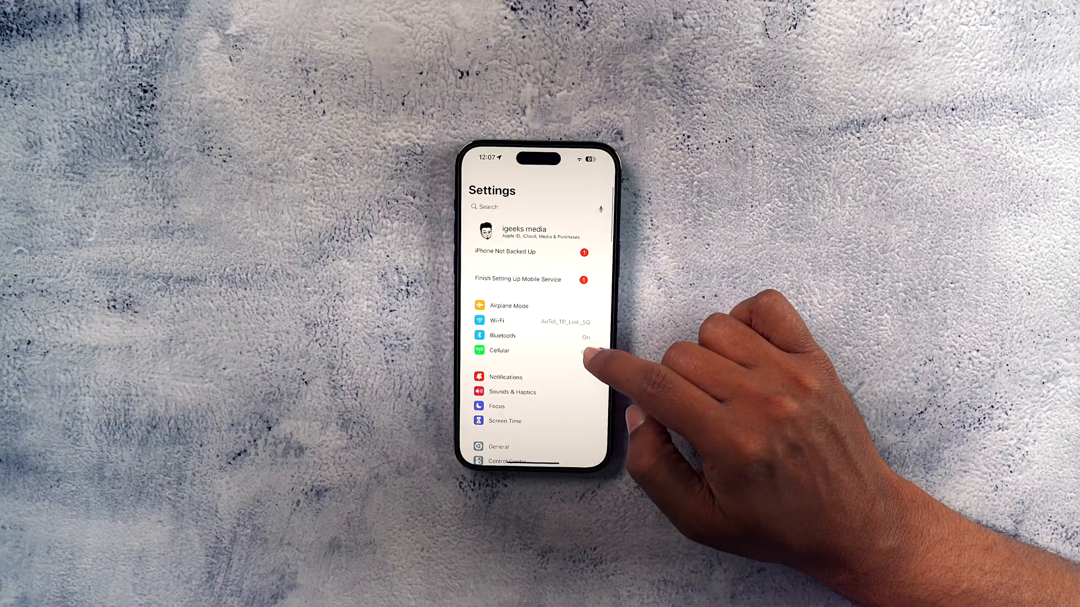
- Switch off In-App Ratings & Reviews in the App Store settings
scroll(down, 3)
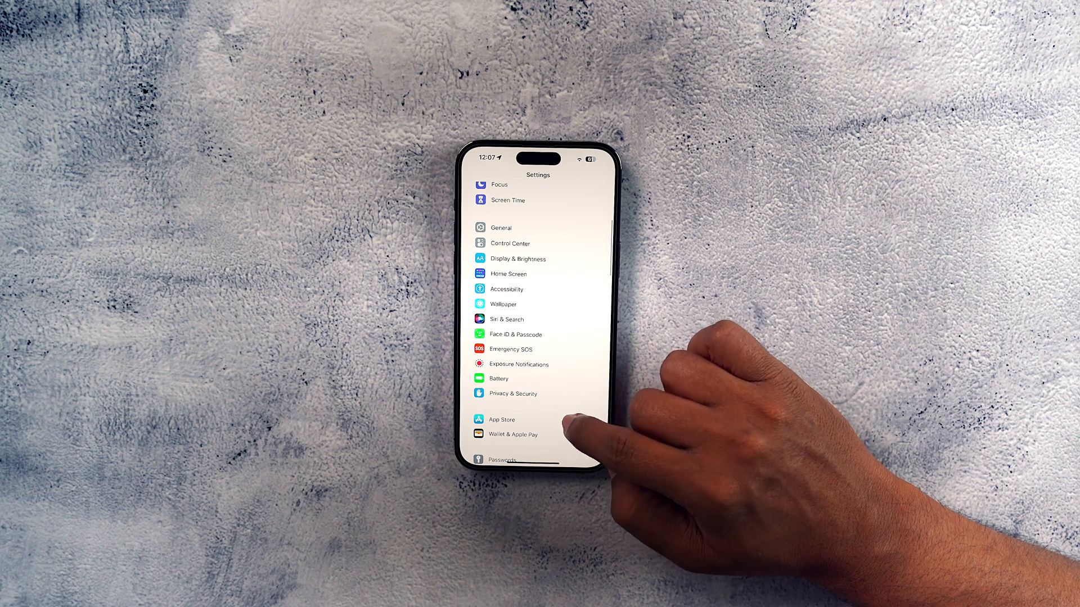
click(501, 420)
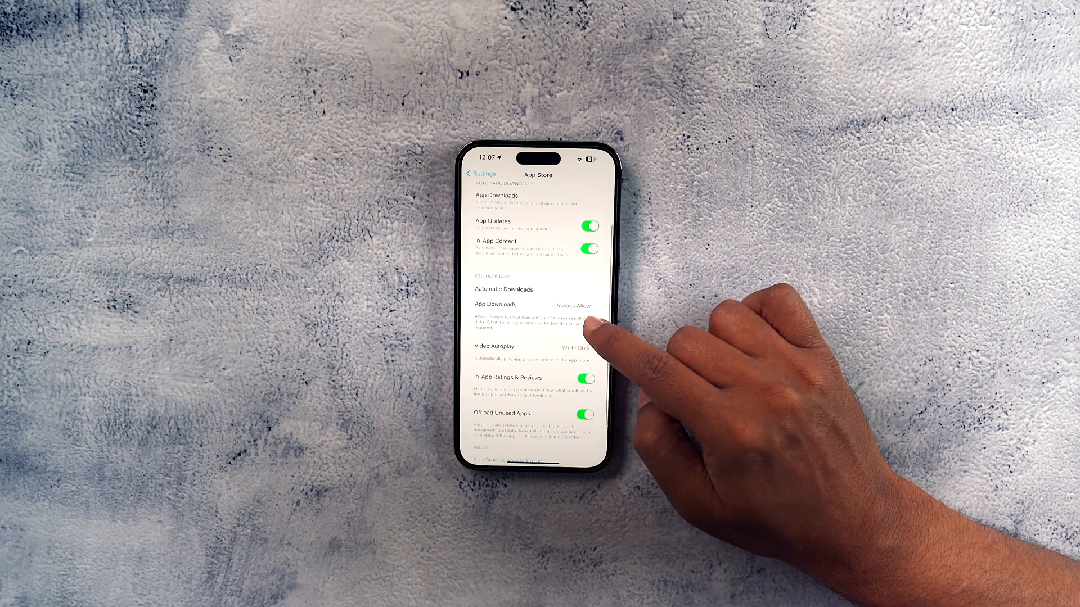
click(589, 377)
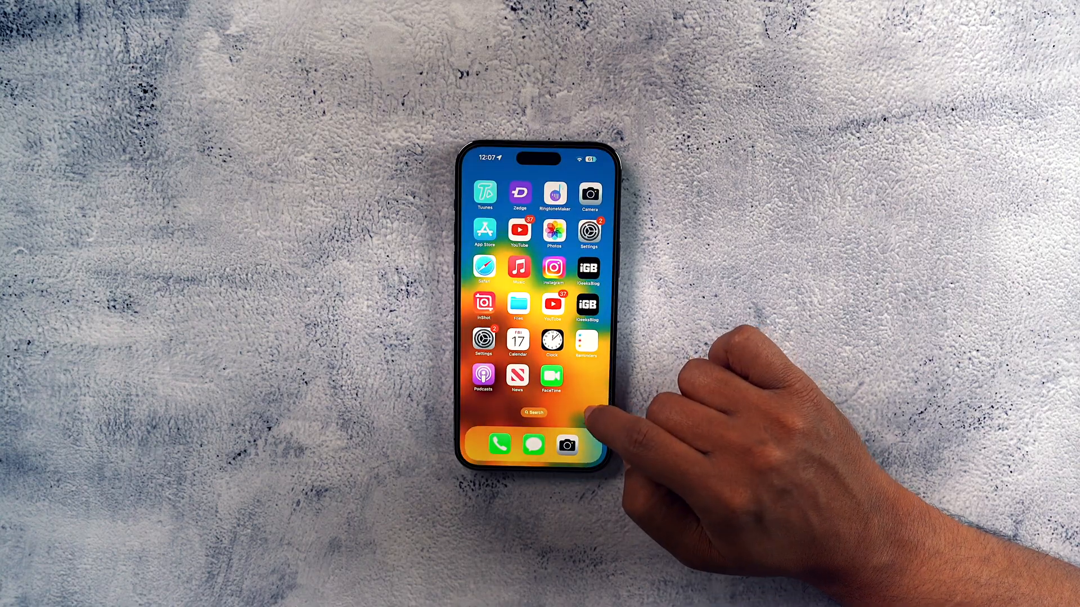
- Open the Mail Inbox and apply a swipe quick action to the Grammarly email
scroll(left, 3)
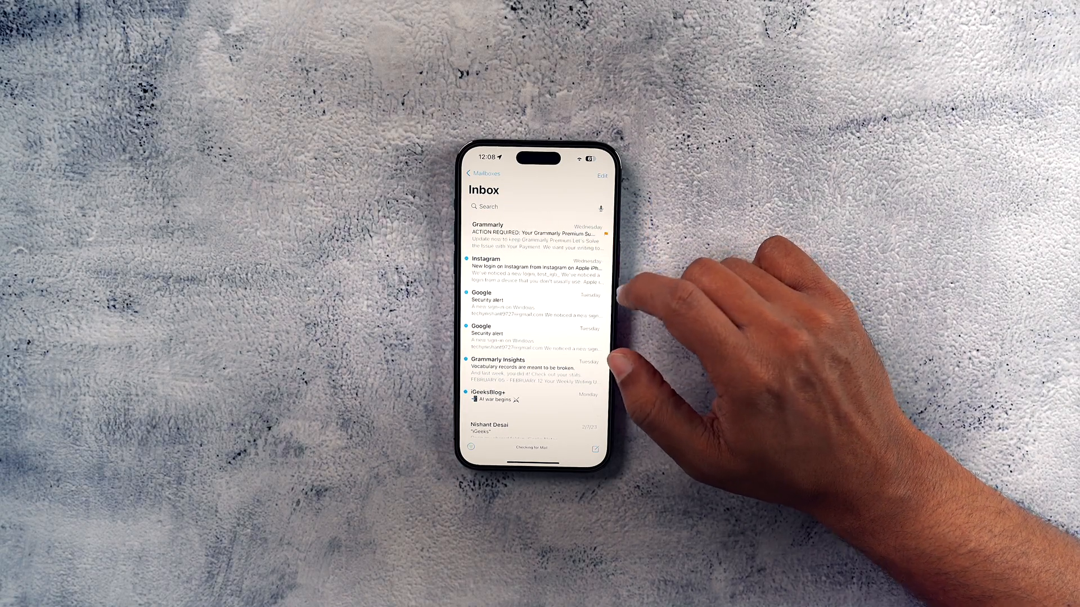
click(482, 173)
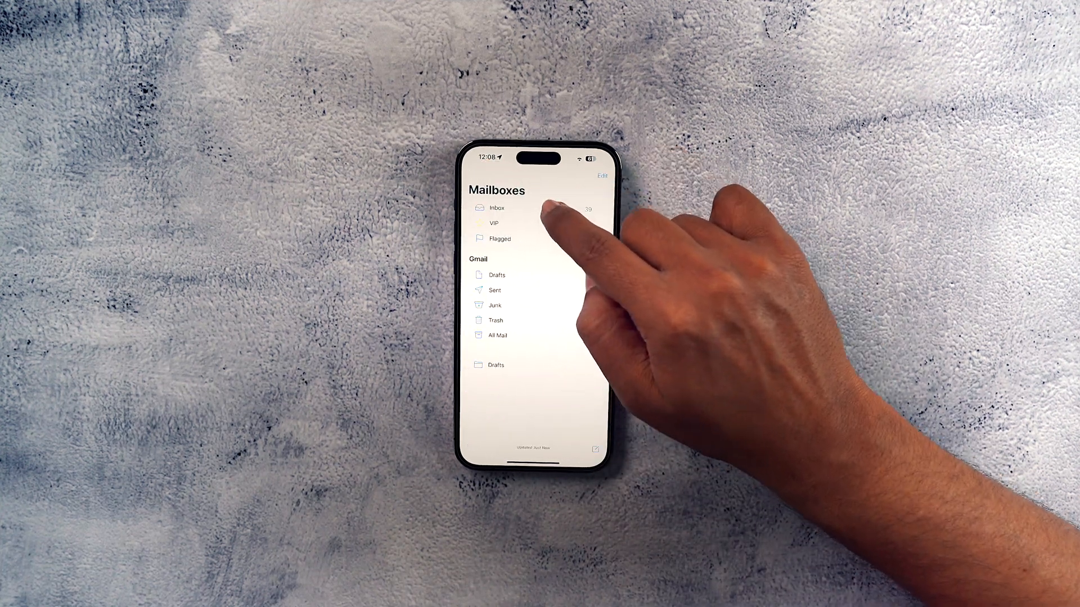
click(496, 208)
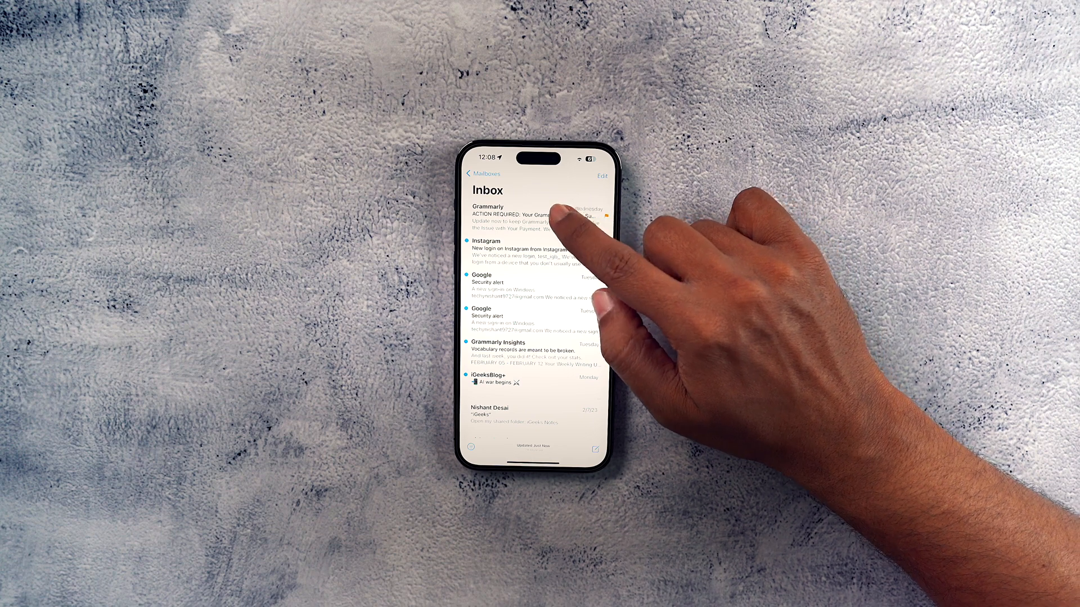
drag(551, 221, 475, 220)
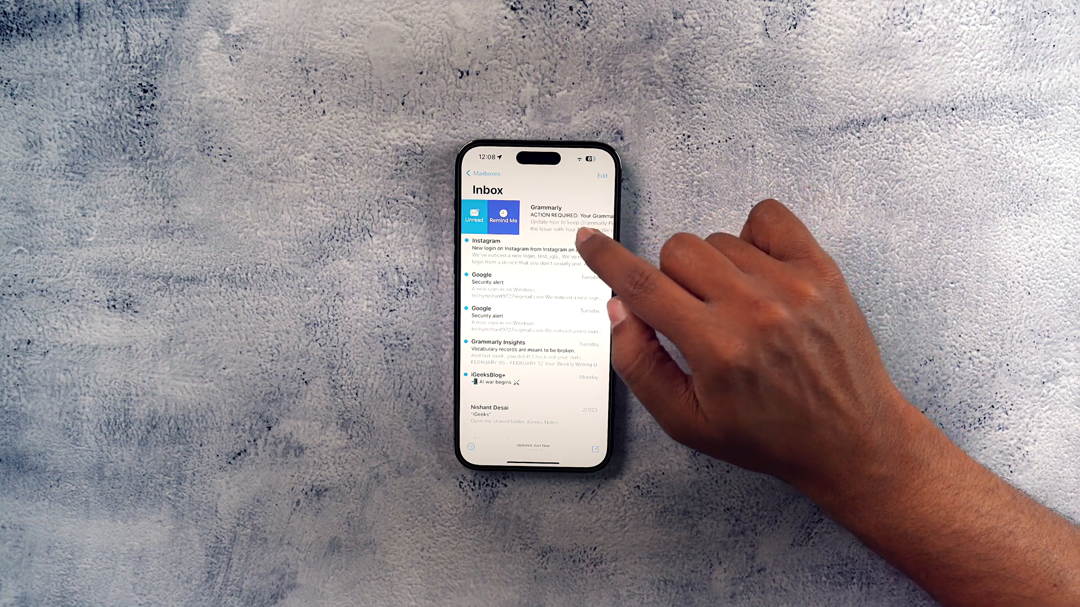
click(502, 214)
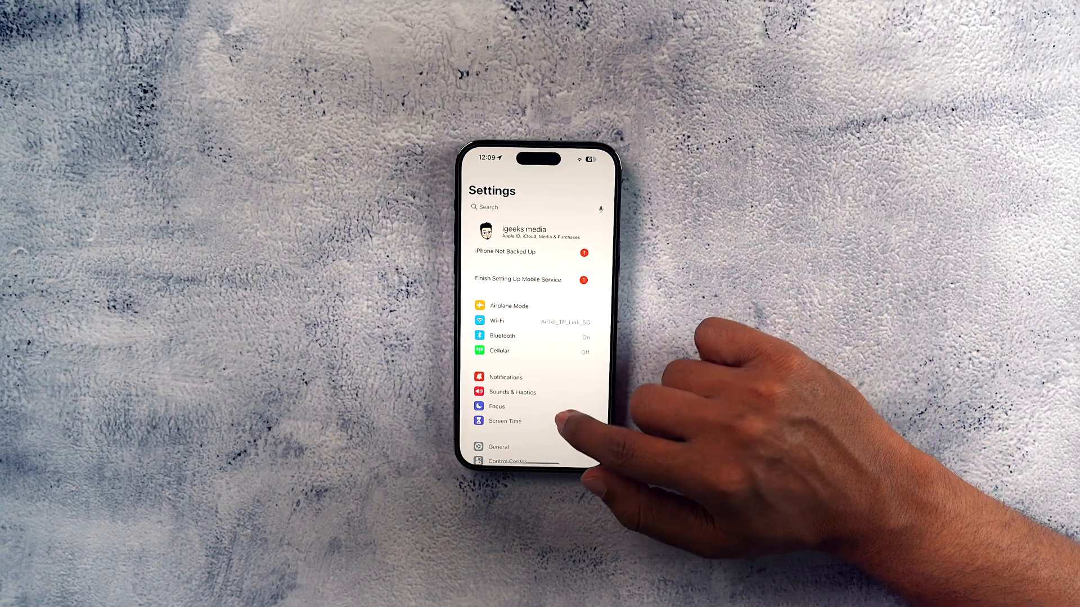
- Scroll down the main Settings page and open Mail's settings
scroll(down, 3)
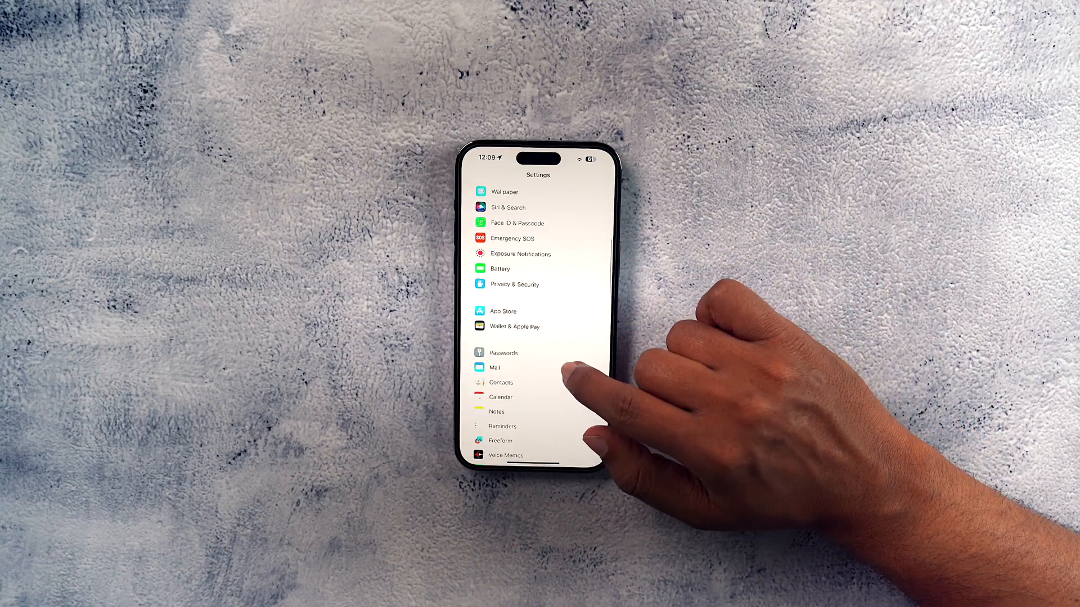
click(493, 367)
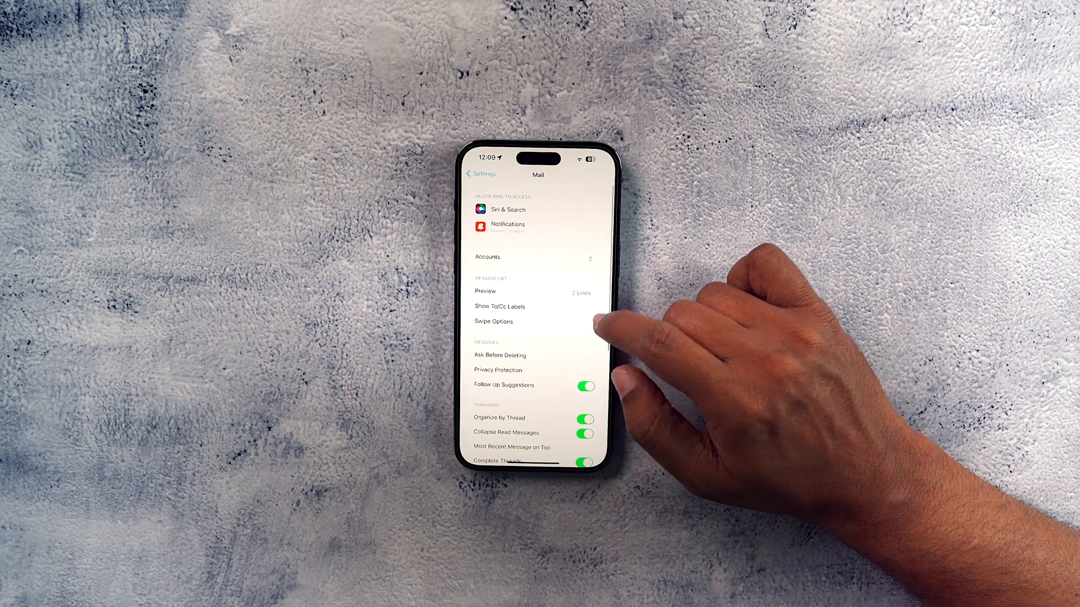